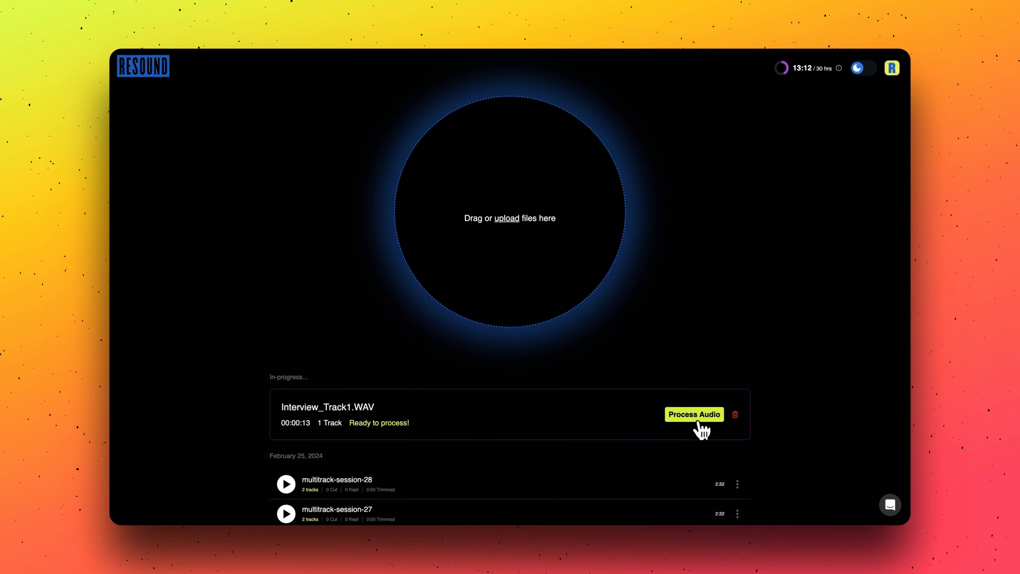
Start processing Interview_Track1.WAV so its suggested edits become ready.
{"action": "left_click", "coordinate": [693, 415]}
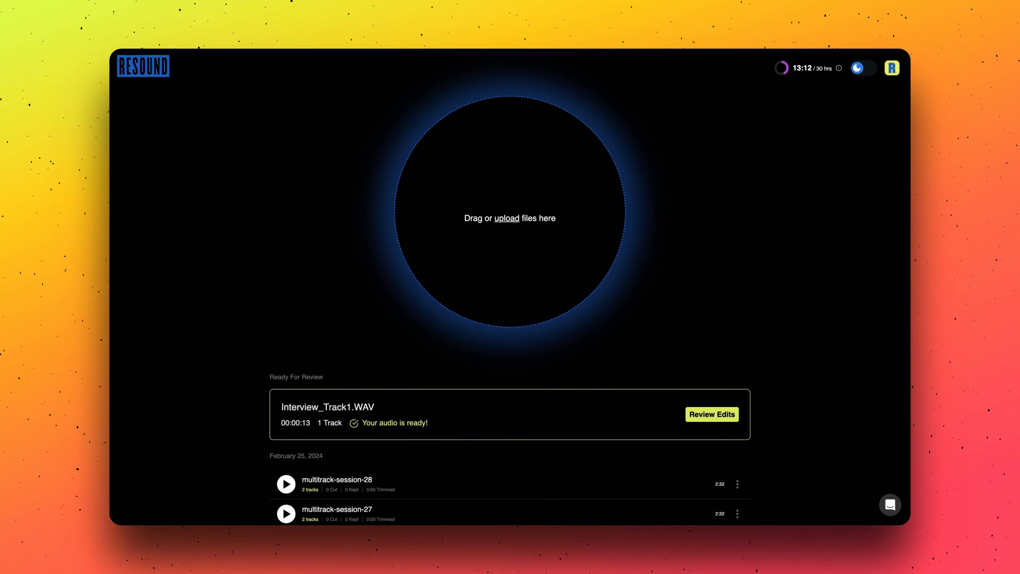
Review the first suggested silences, cutting one, keeping the next, then cutting another.
{"action": "left_click", "coordinate": [710, 414]}
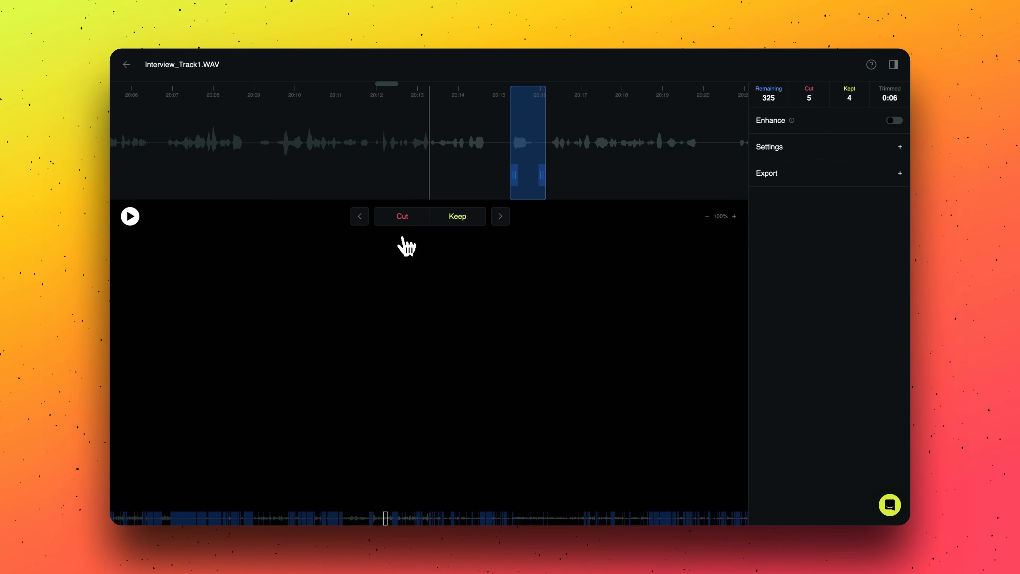
{"action": "left_click", "coordinate": [401, 217]}
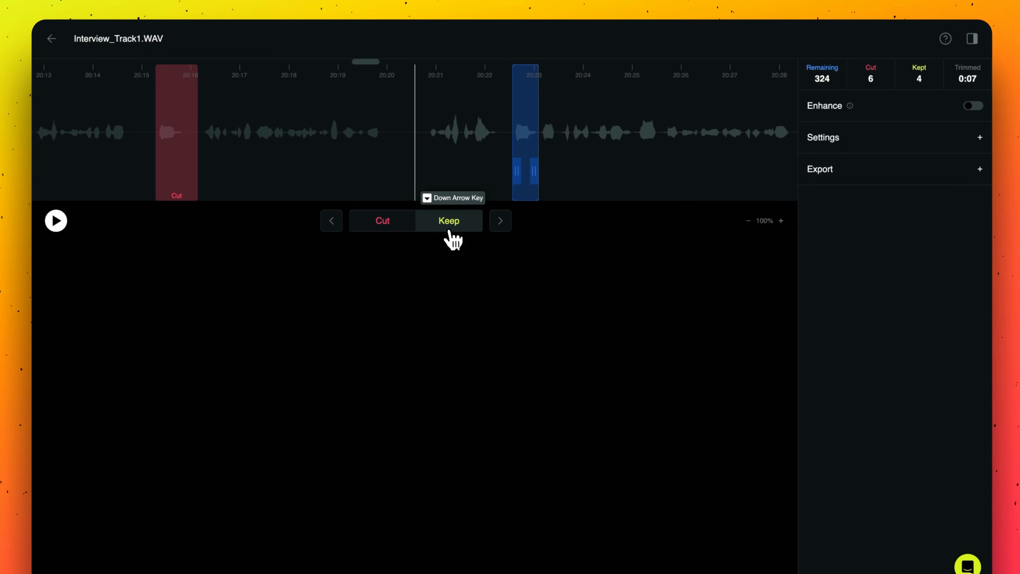
{"action": "left_click", "coordinate": [448, 220]}
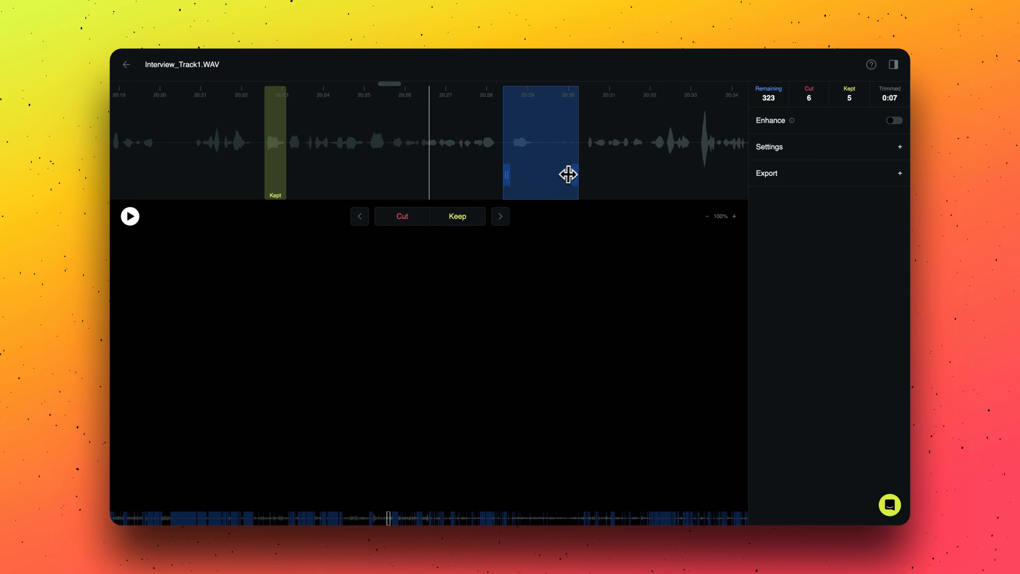
{"action": "left_click", "coordinate": [401, 216]}
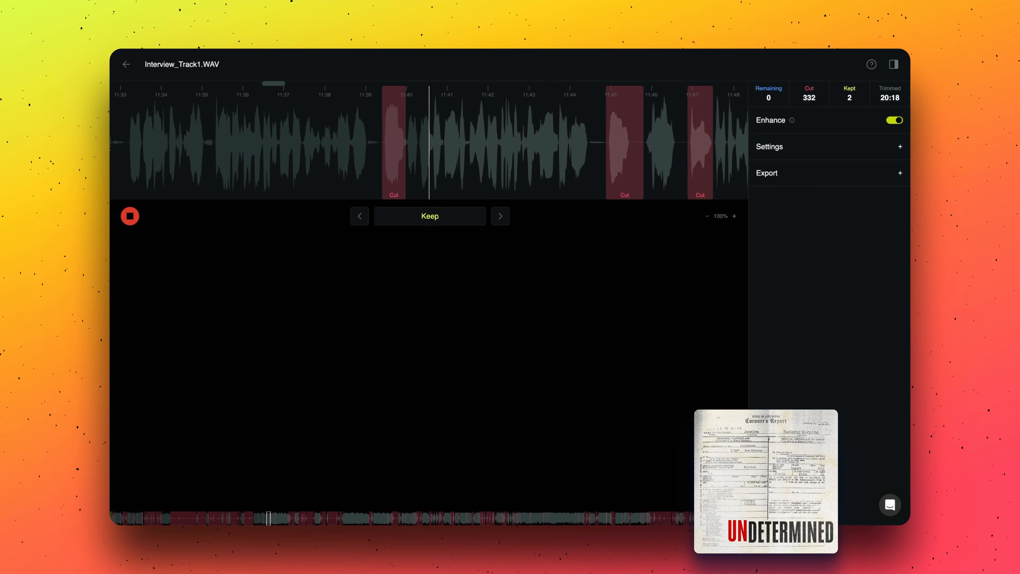
Scroll along the preview timeline to check the edited interview playback.
{"action": "scroll", "scroll_direction": "right", "scroll_amount": 3}
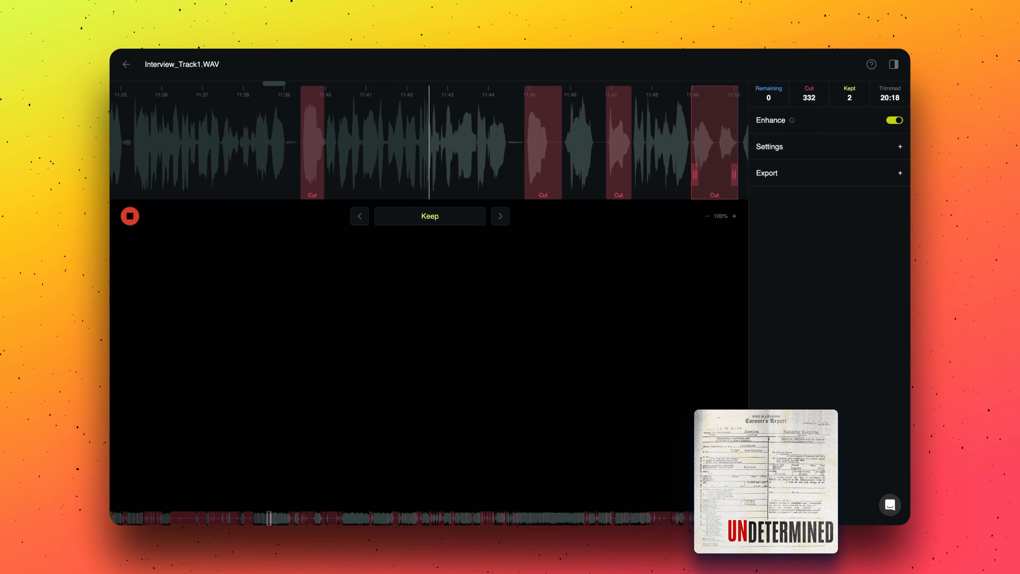
{"action": "scroll", "scroll_direction": "right", "scroll_amount": 3}
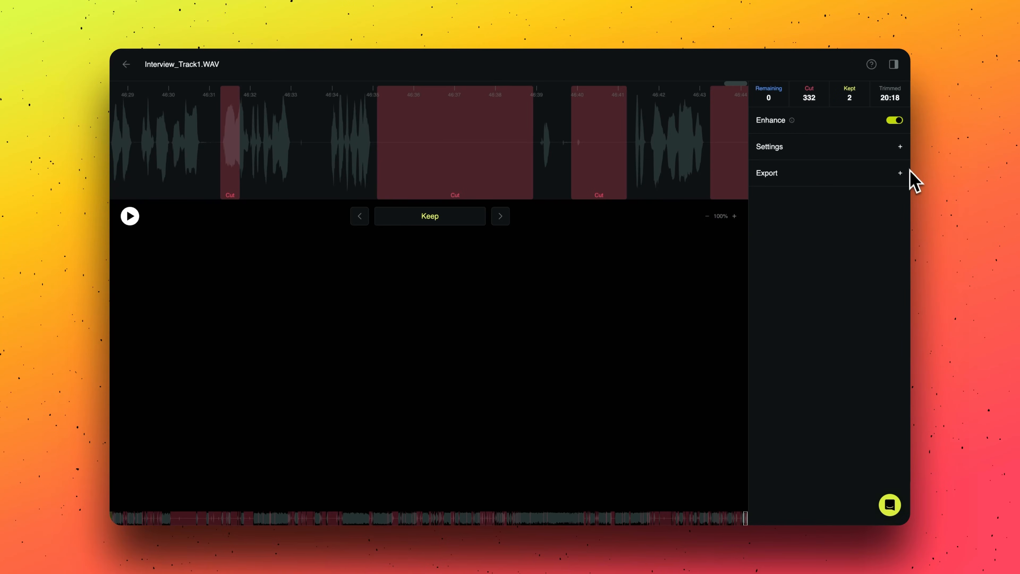
Export the edited, enhanced interview with the .mp3 format enabled.
{"action": "left_click", "coordinate": [768, 172]}
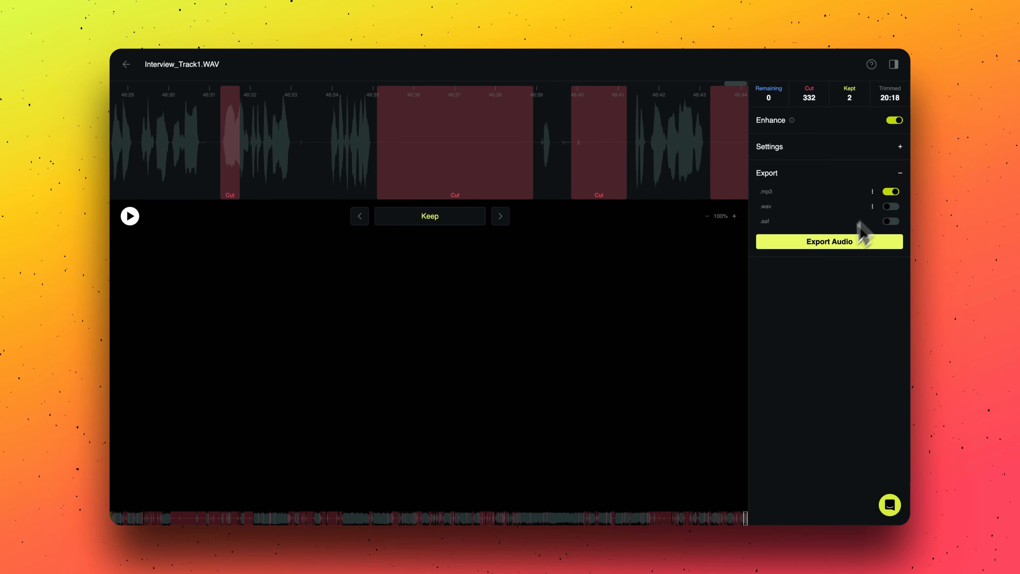
{"action": "left_click", "coordinate": [829, 241]}
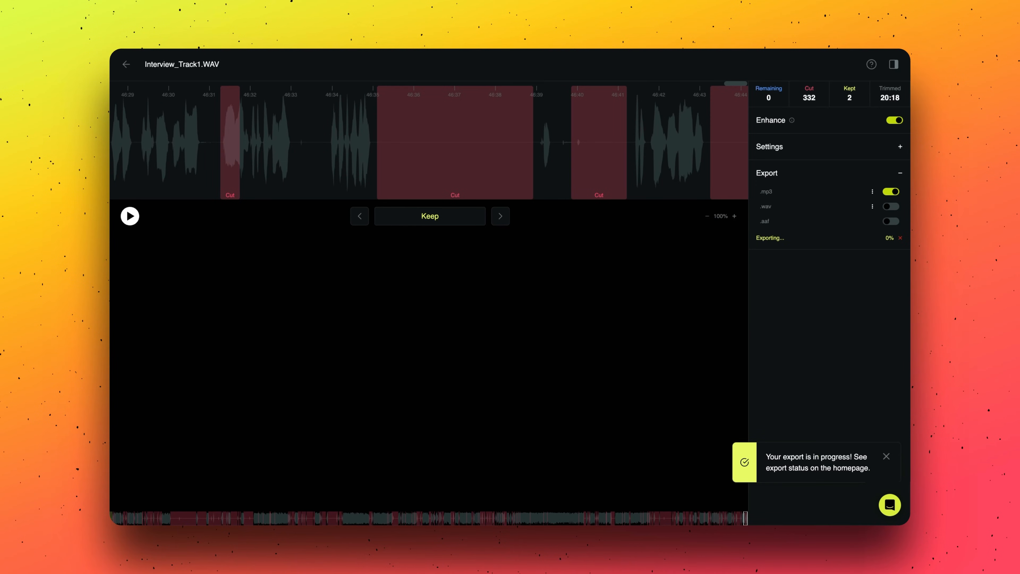